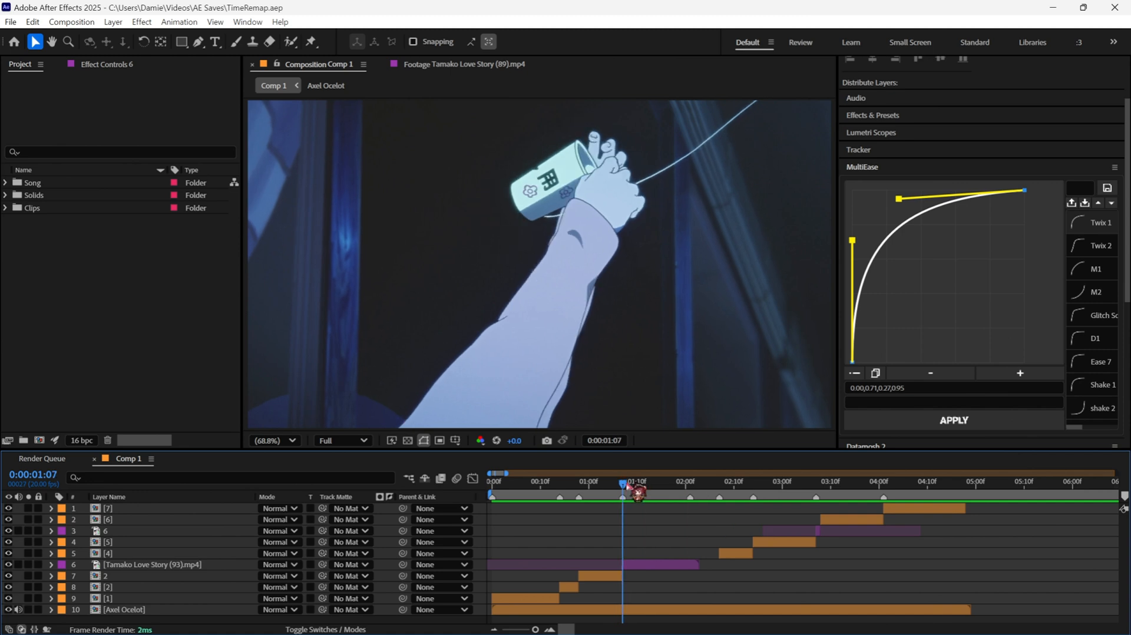
mouse_move(629, 492)
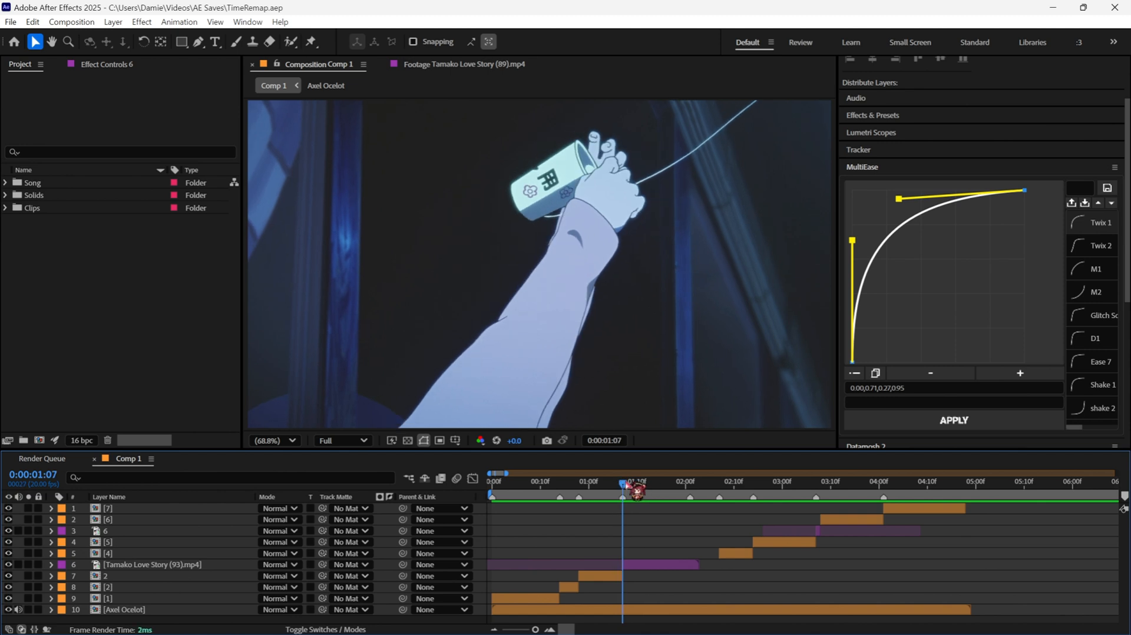
mouse_move(622, 493)
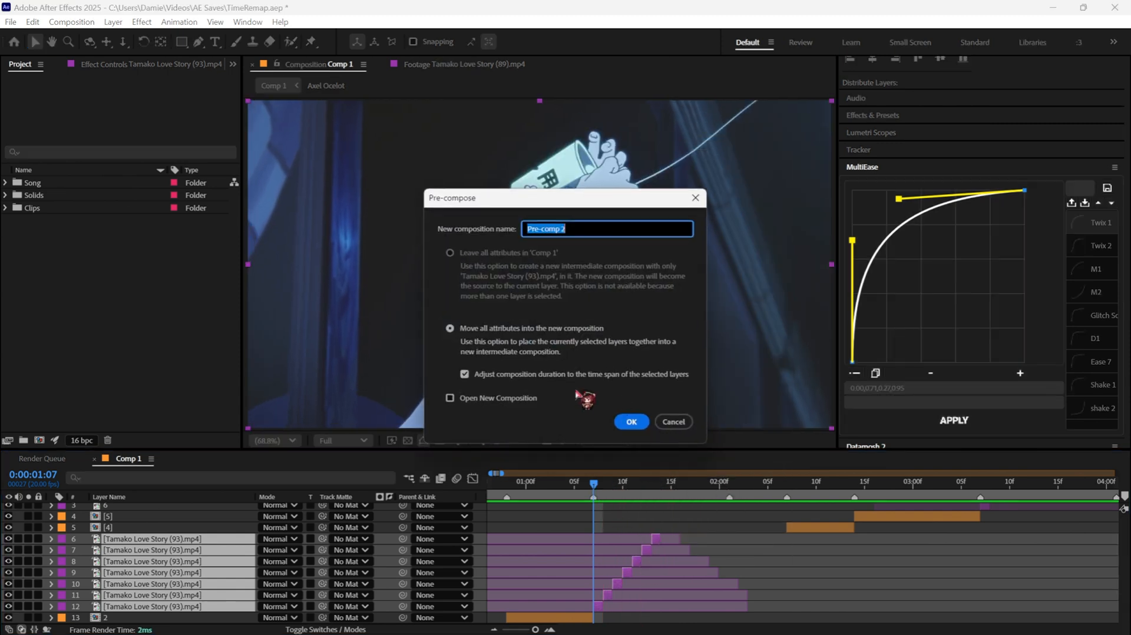
Confirm the Pre-compose dialog so the duplicated clip layers become one pre-comp.
click(630, 422)
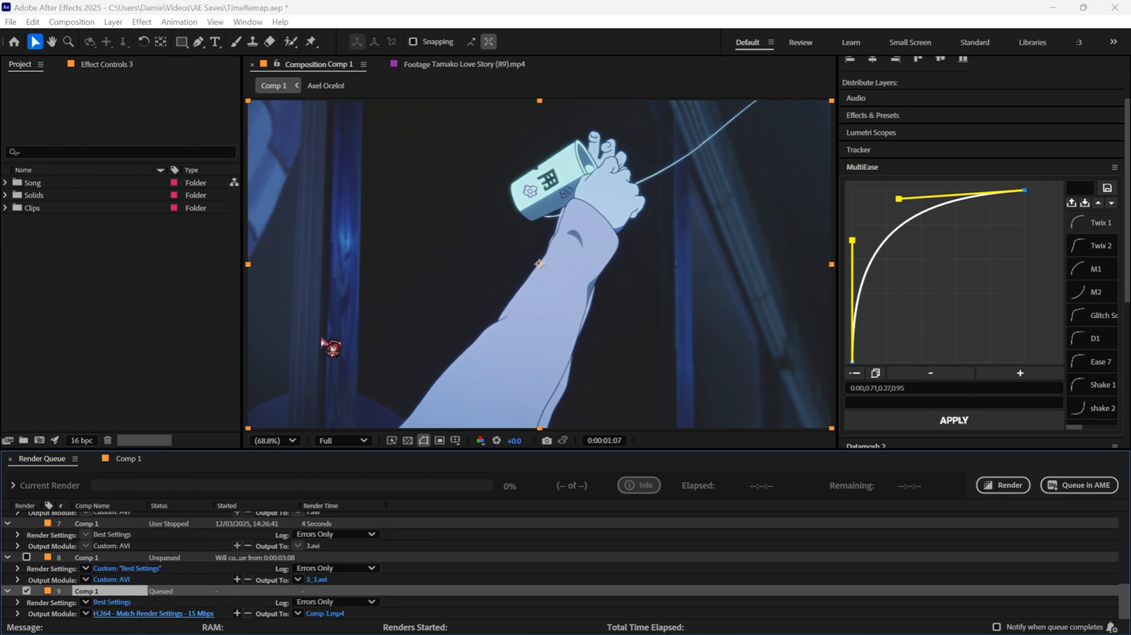
Render Comp 1 as an AVI overwriting 3.avi in the FlowFrame2 folder, then switch to Flowframes.
click(112, 580)
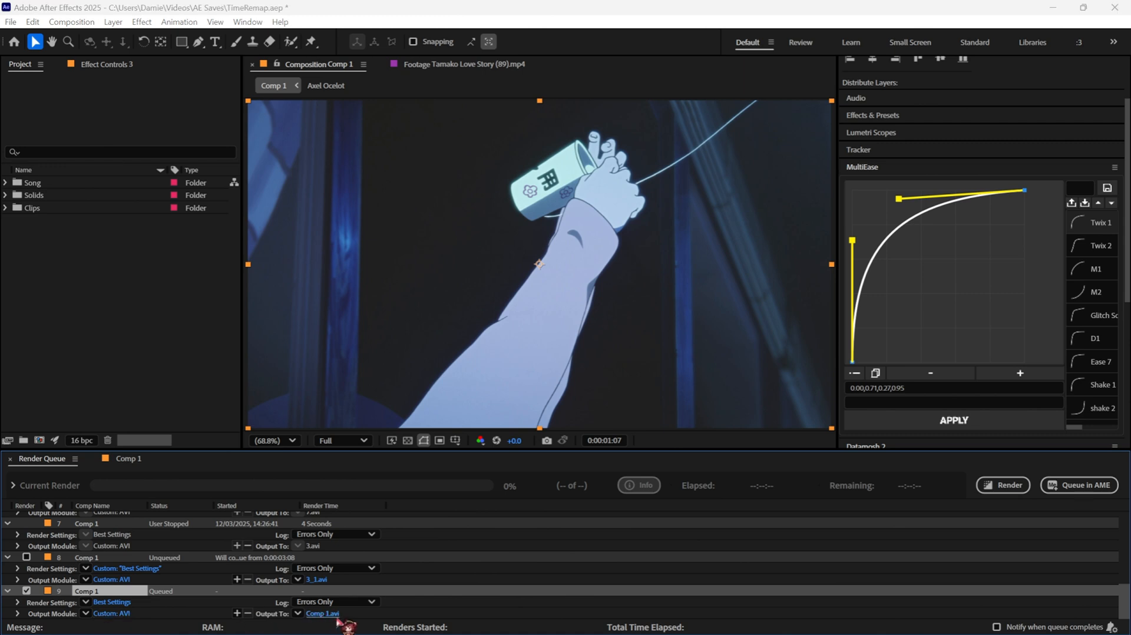
click(323, 614)
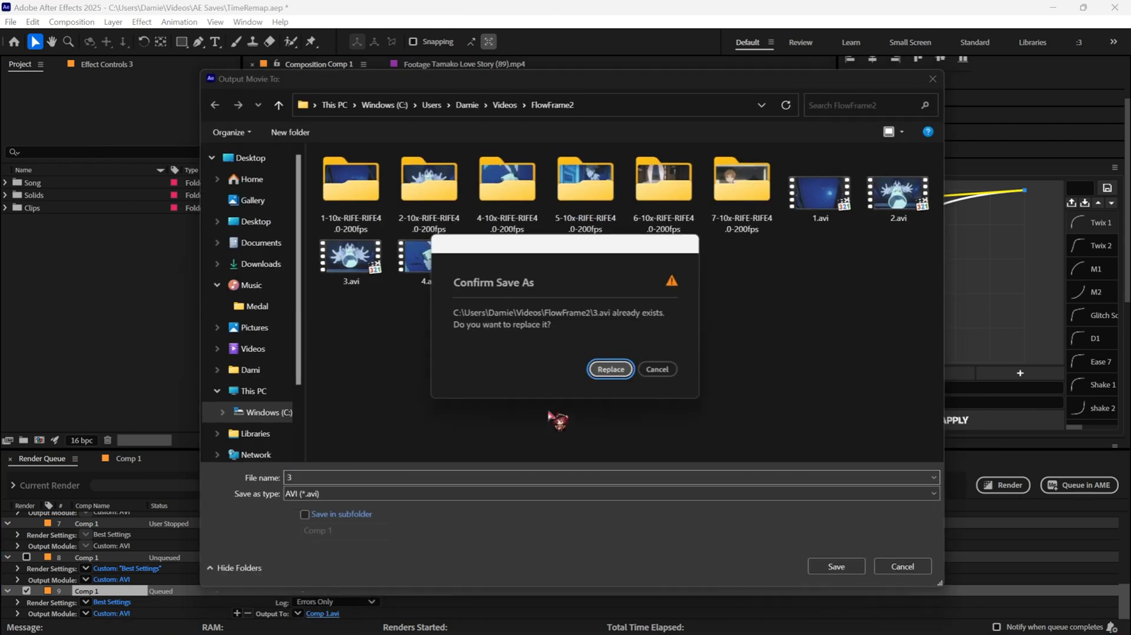
click(610, 369)
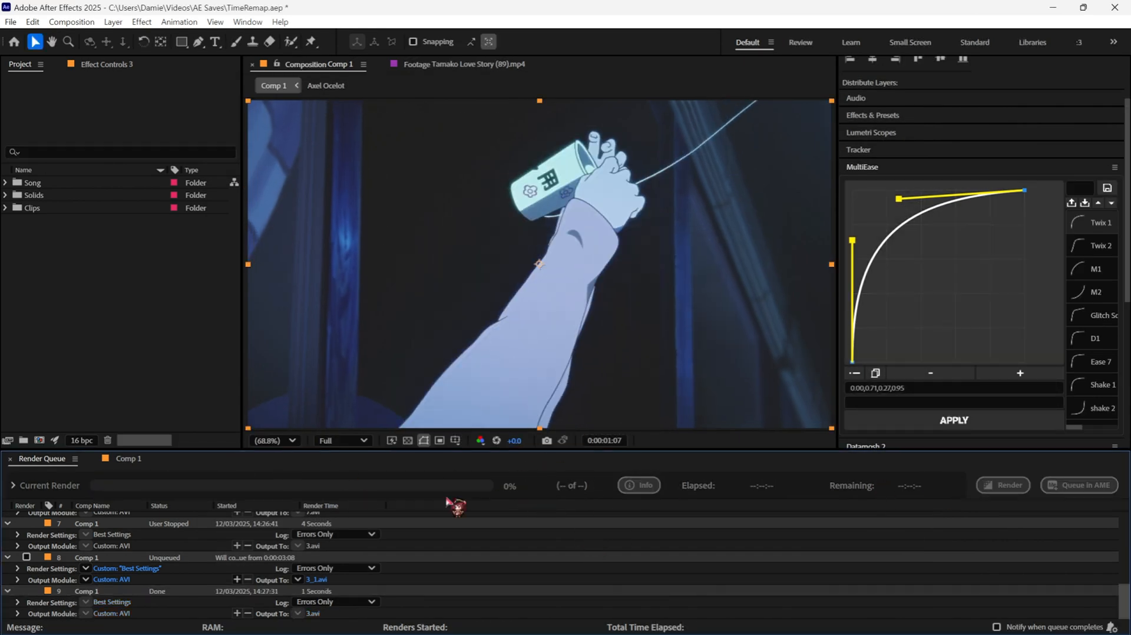
click(873, 114)
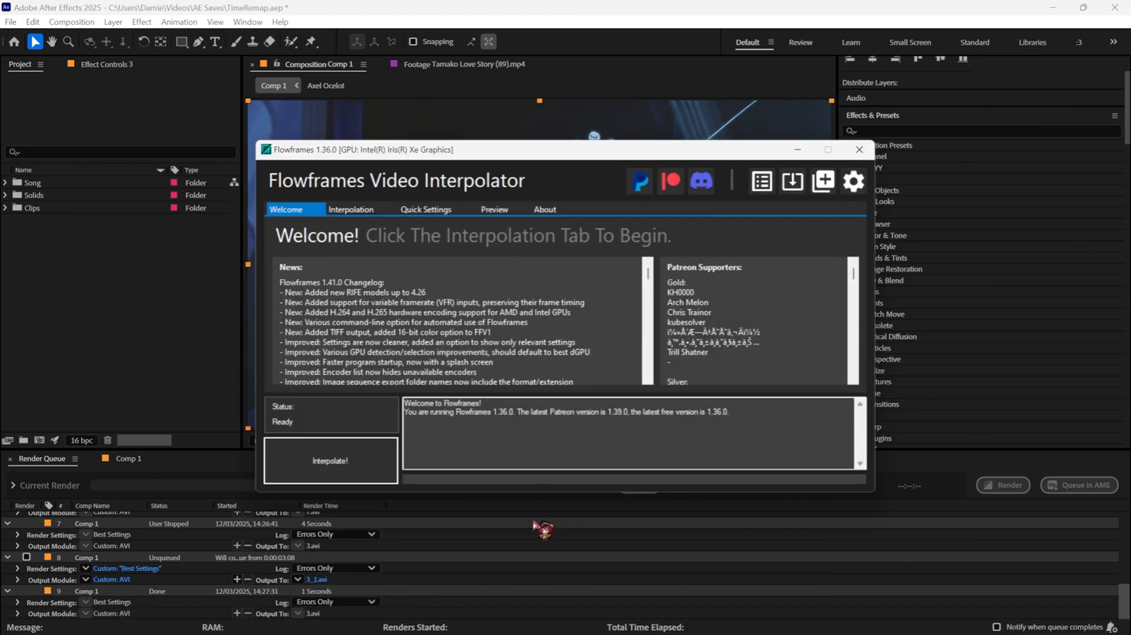
Set the Flowframes frame multiplier to x10, keeping the RIFE 4.0 model and image-sequence output.
click(351, 210)
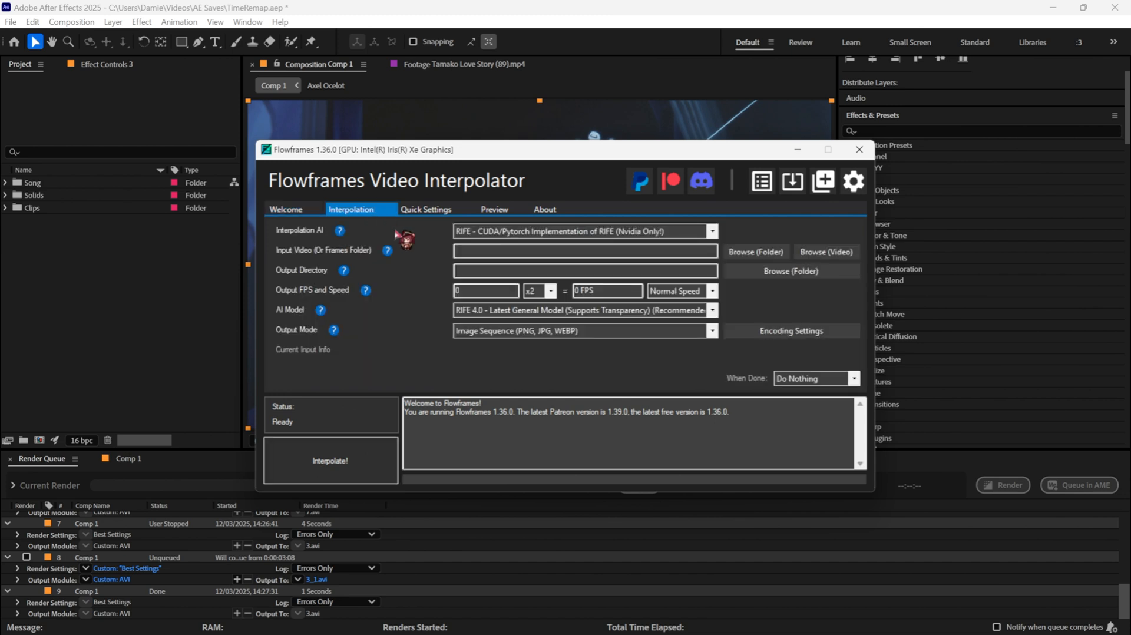
mouse_move(317, 297)
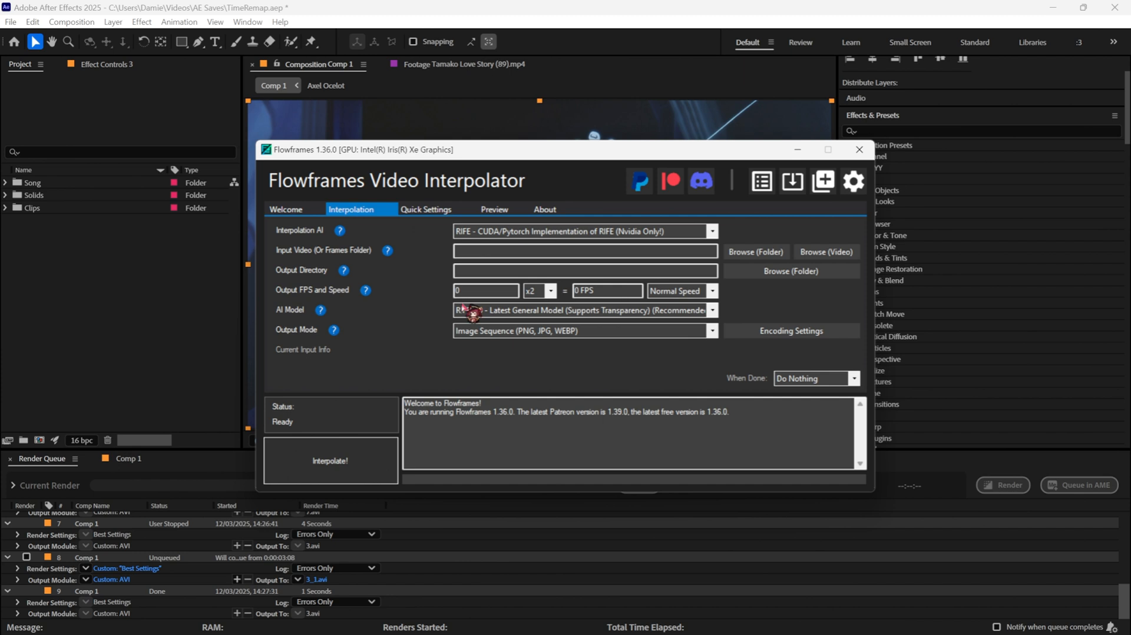
click(550, 291)
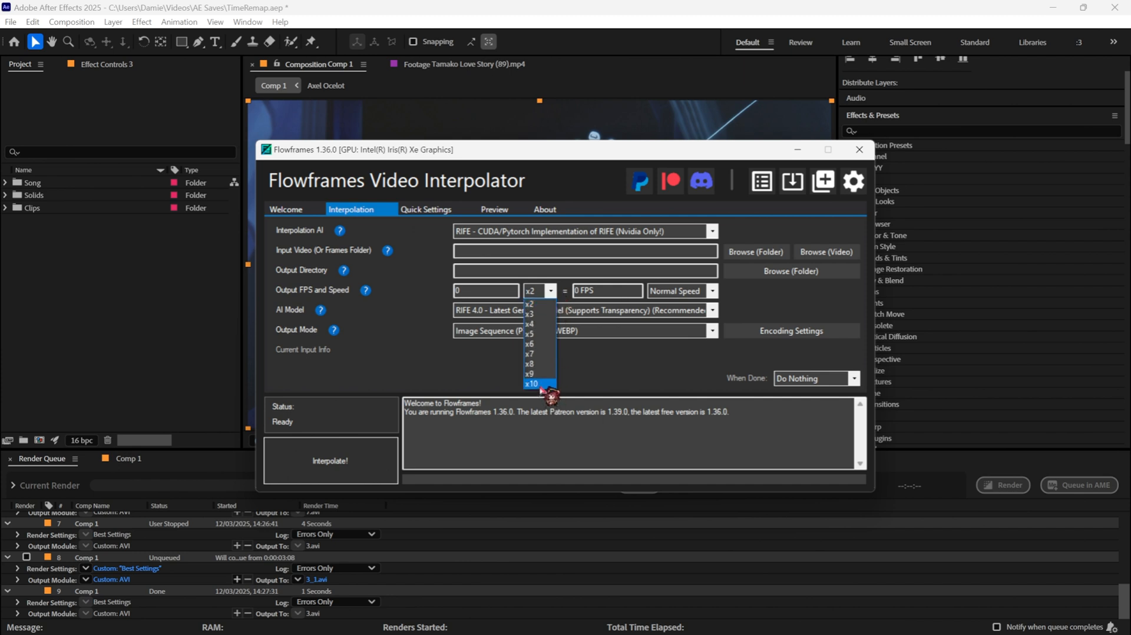
click(532, 384)
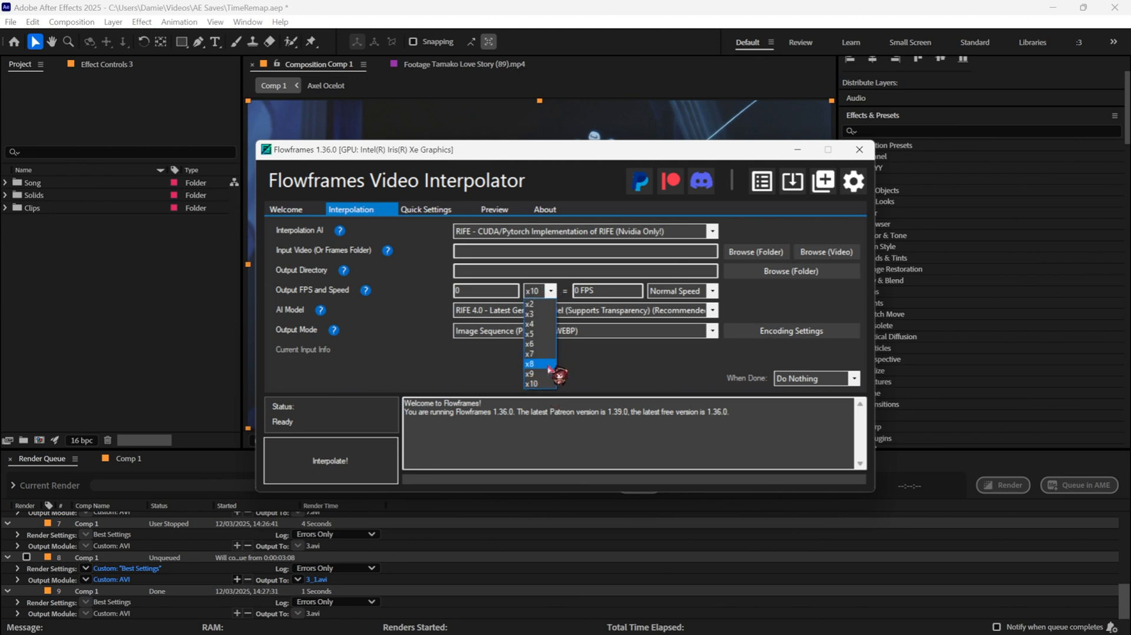
mouse_move(531, 373)
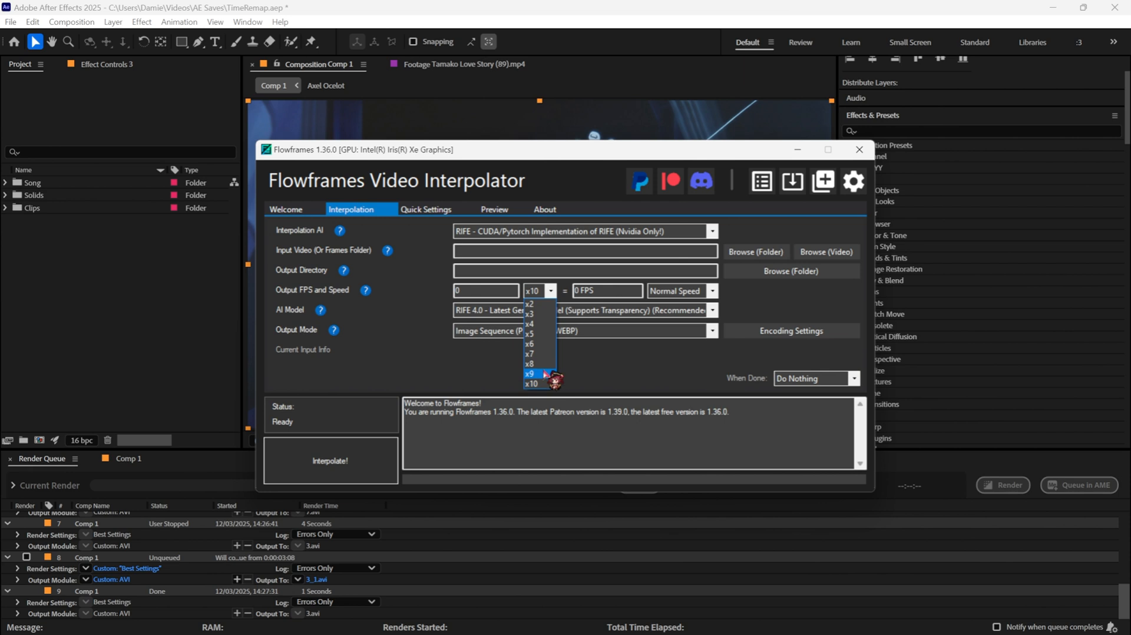
click(532, 291)
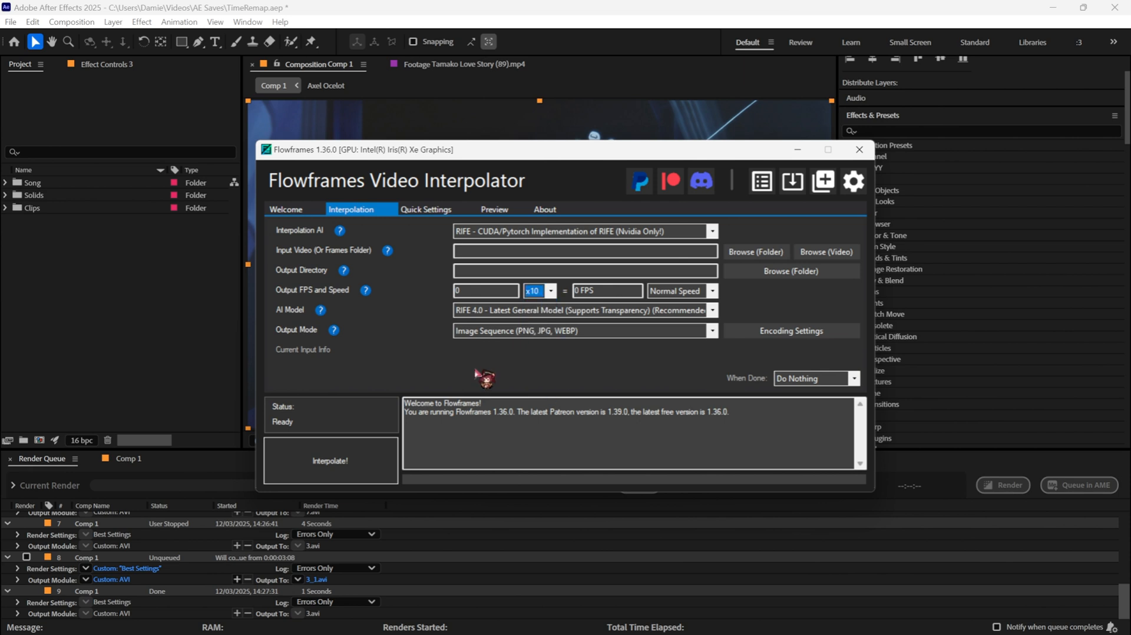
click(711, 310)
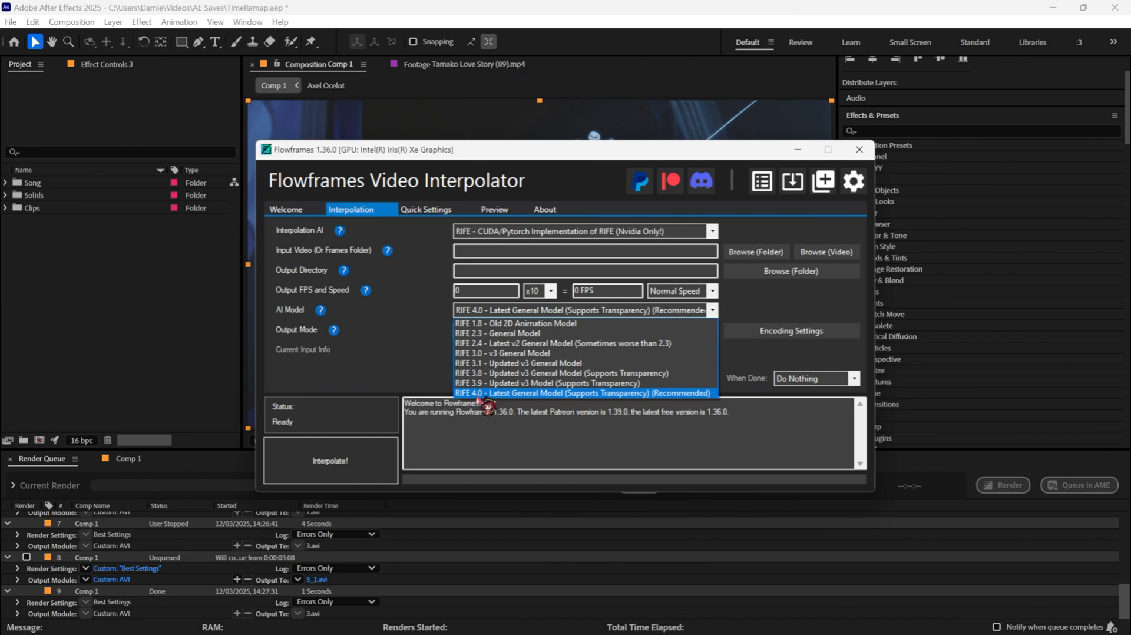
click(583, 332)
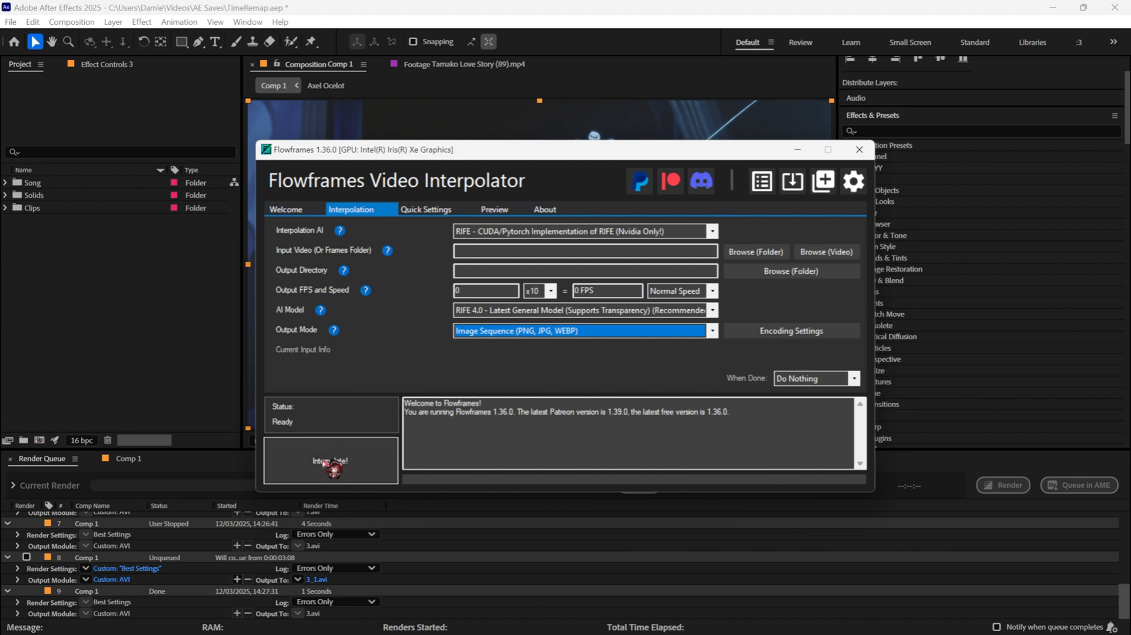
mouse_move(613, 321)
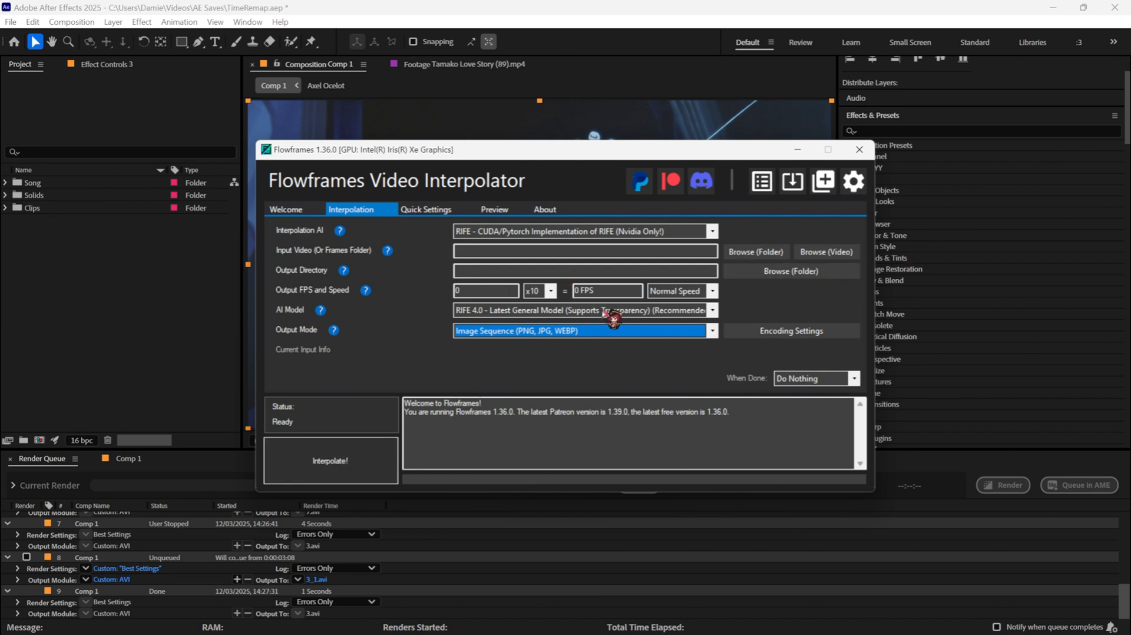
Import the interpolated frames from the 3-10x RIFE folder as a PNG sequence and place it as layer 6.
click(858, 150)
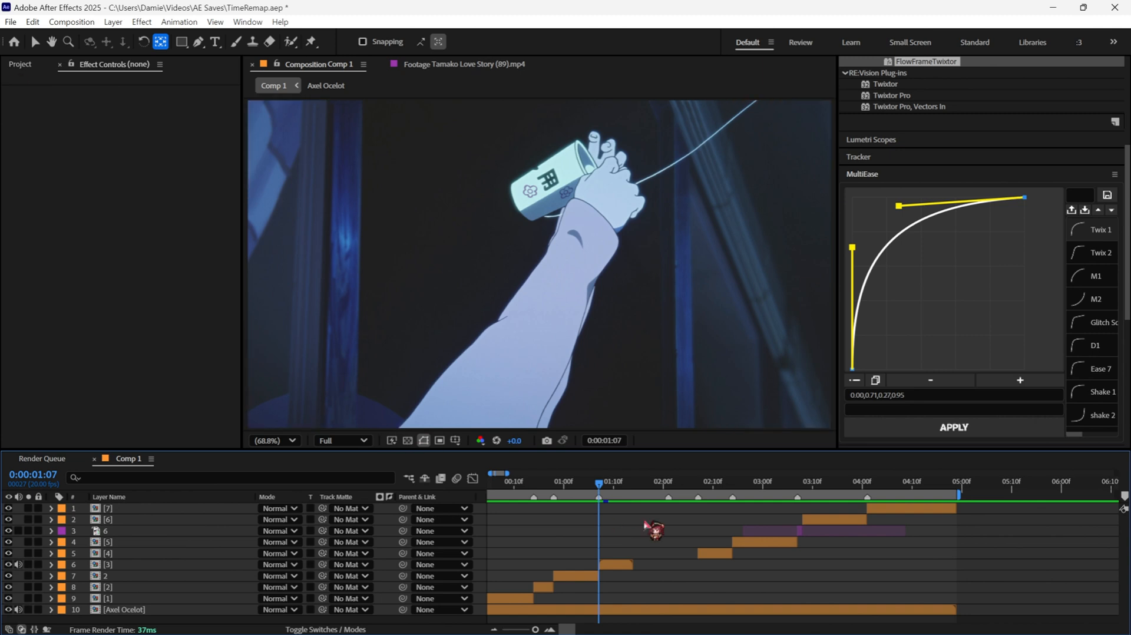
click(10, 21)
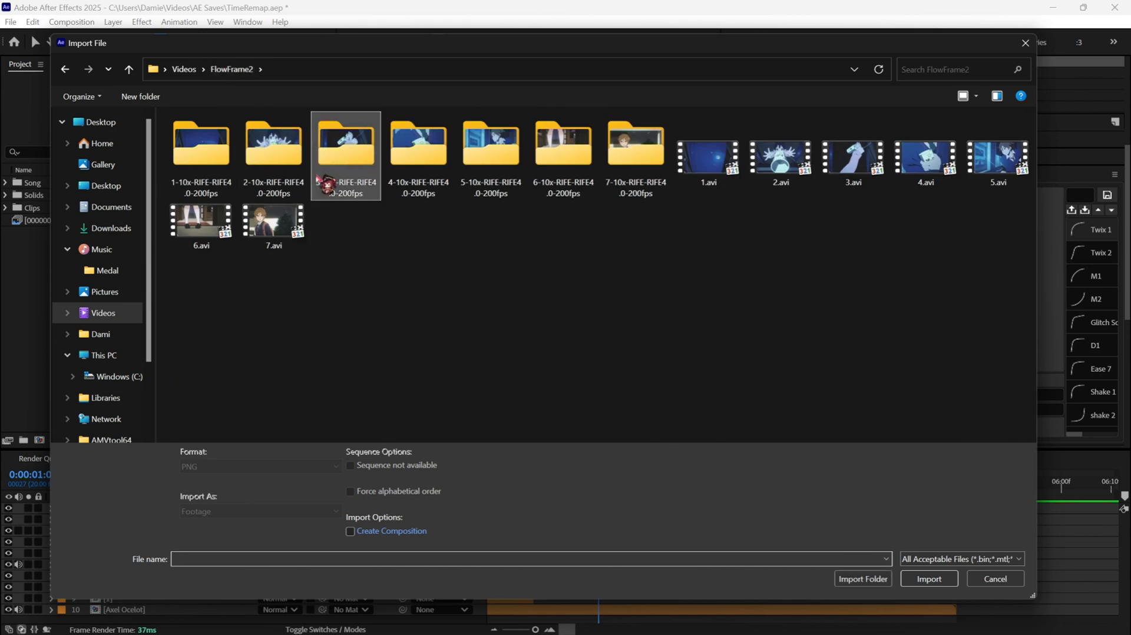
double_click(345, 141)
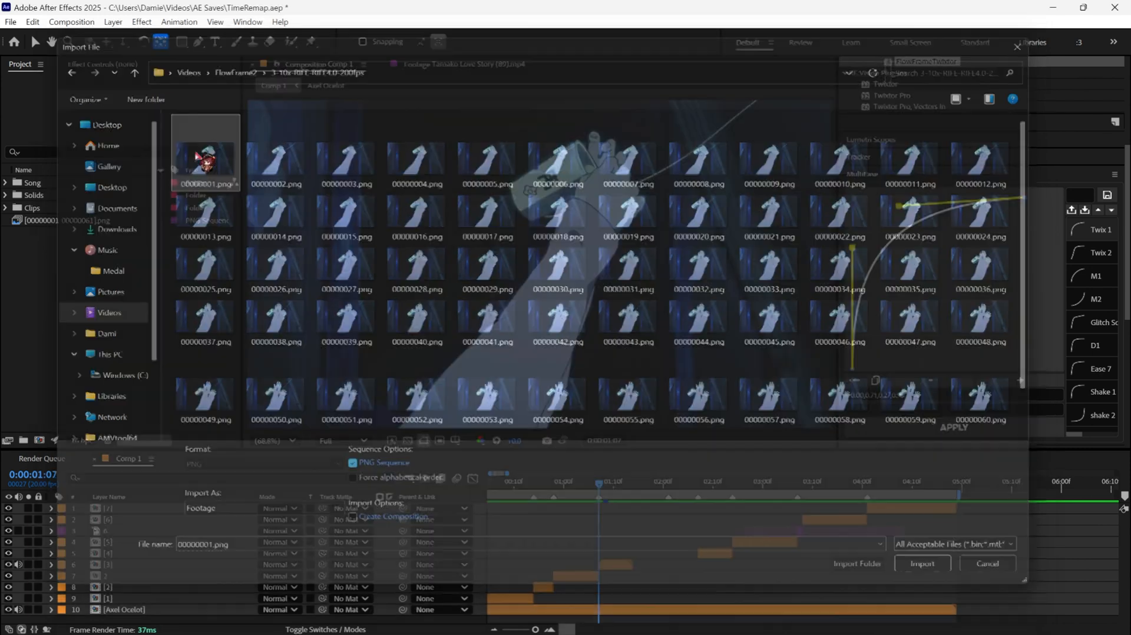
click(921, 563)
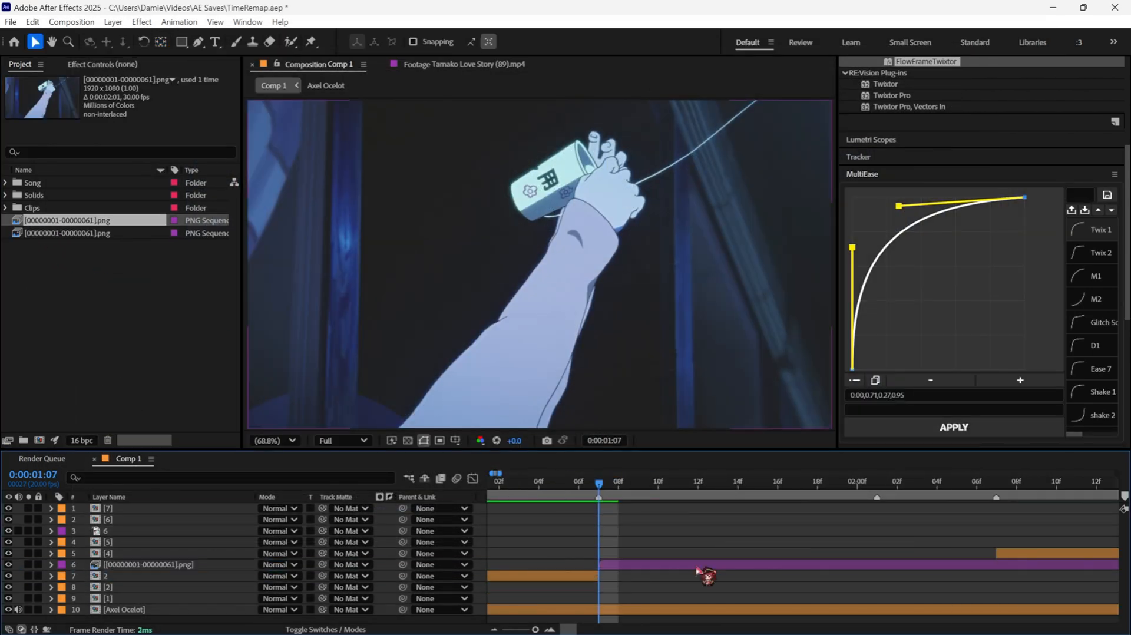
click(147, 565)
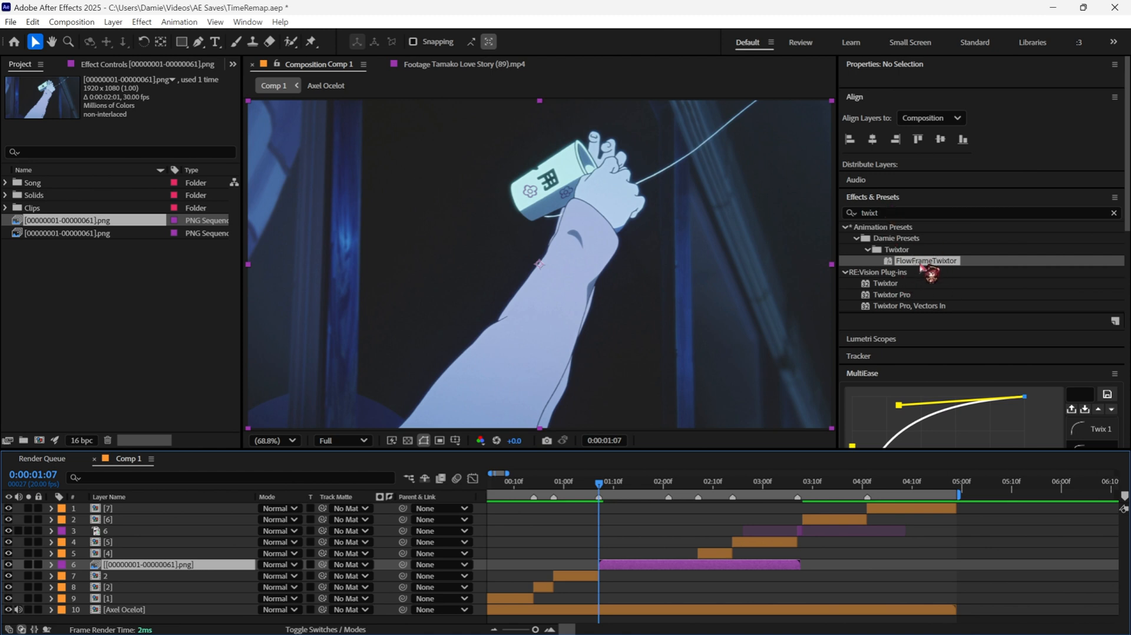
mouse_move(898, 306)
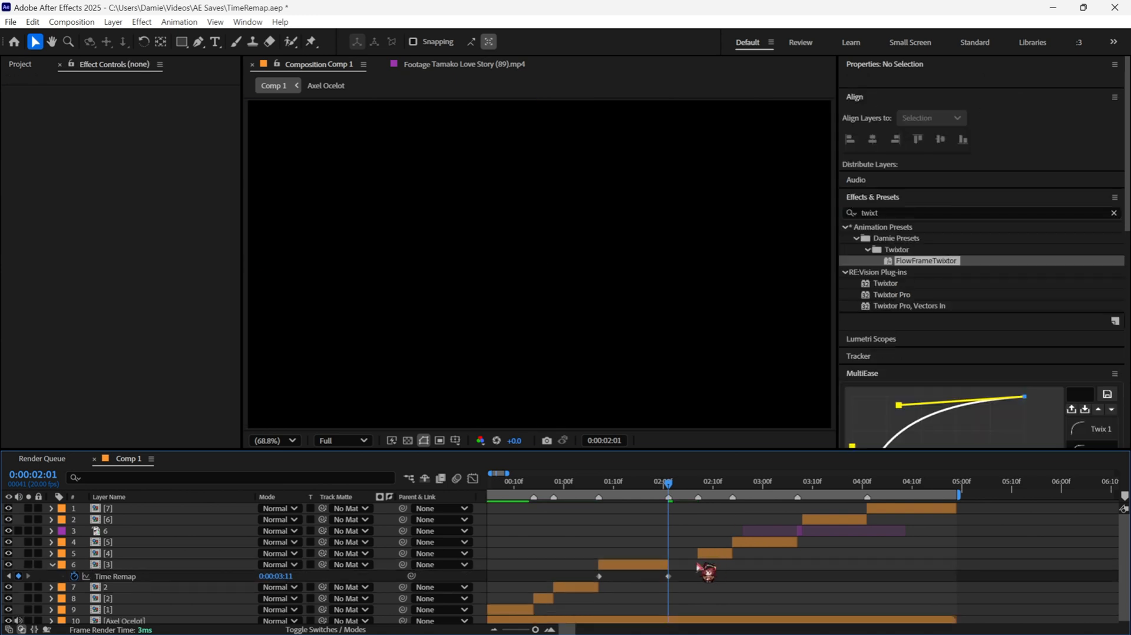
Select layer [3]'s Time Remap keyframes, compare Twix 2, and apply the Twix 1 ease curve.
drag(667, 482, 622, 482)
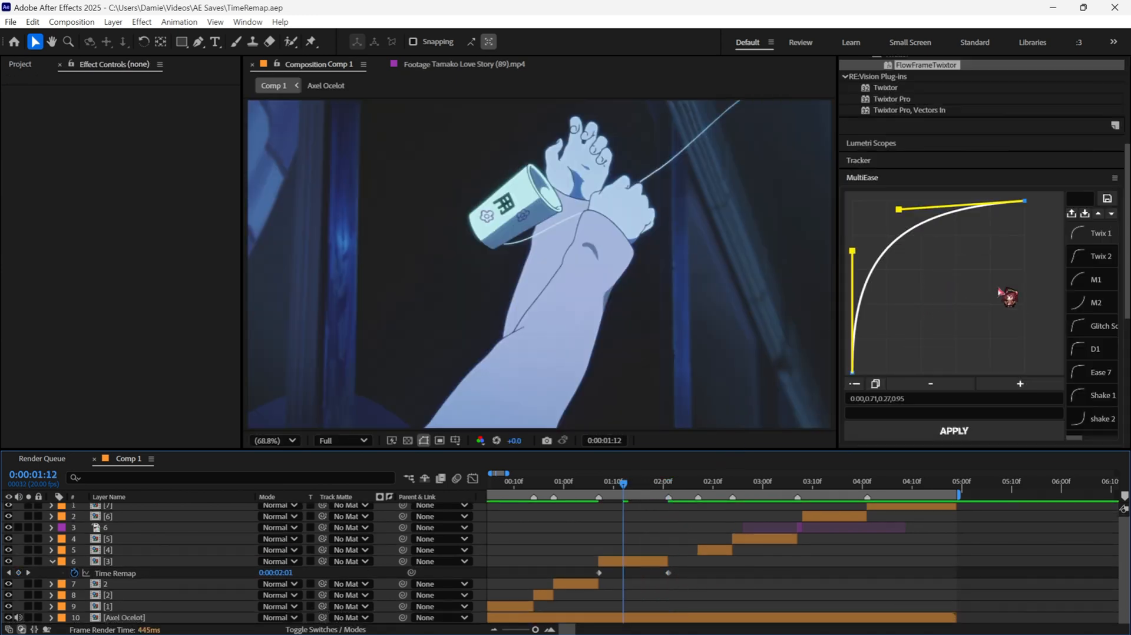
mouse_move(1105, 255)
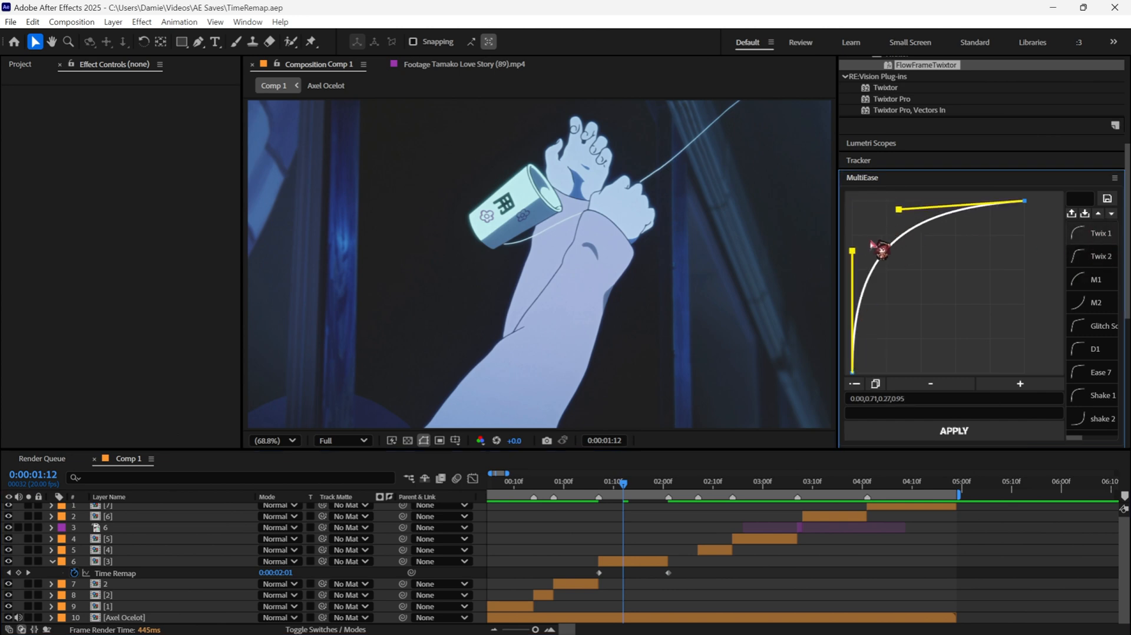
drag(880, 251, 864, 240)
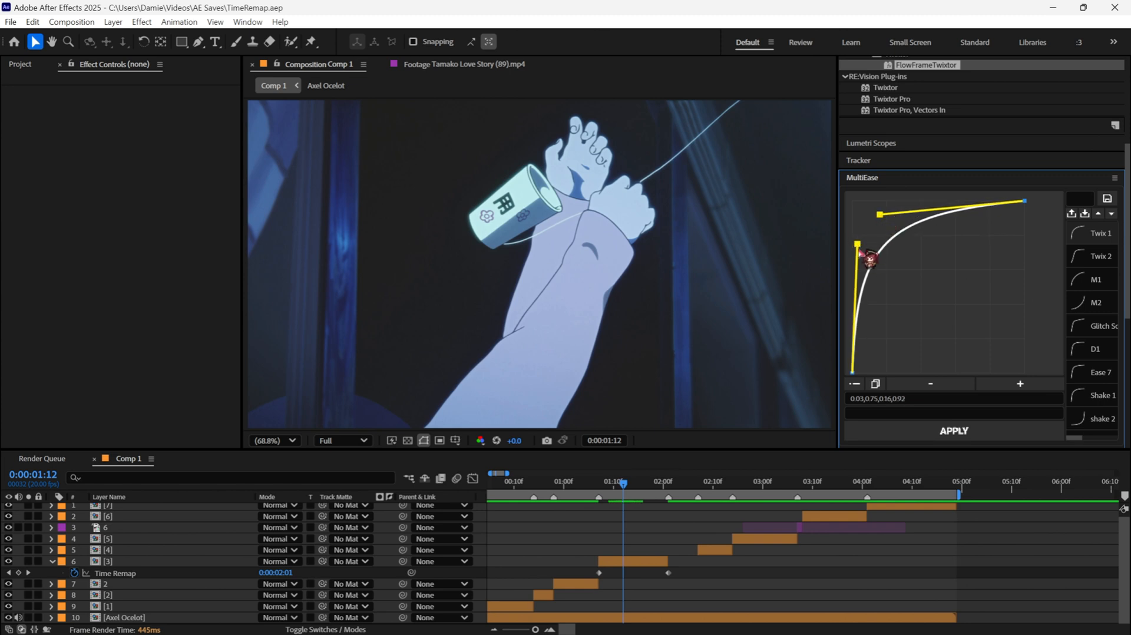
click(1095, 256)
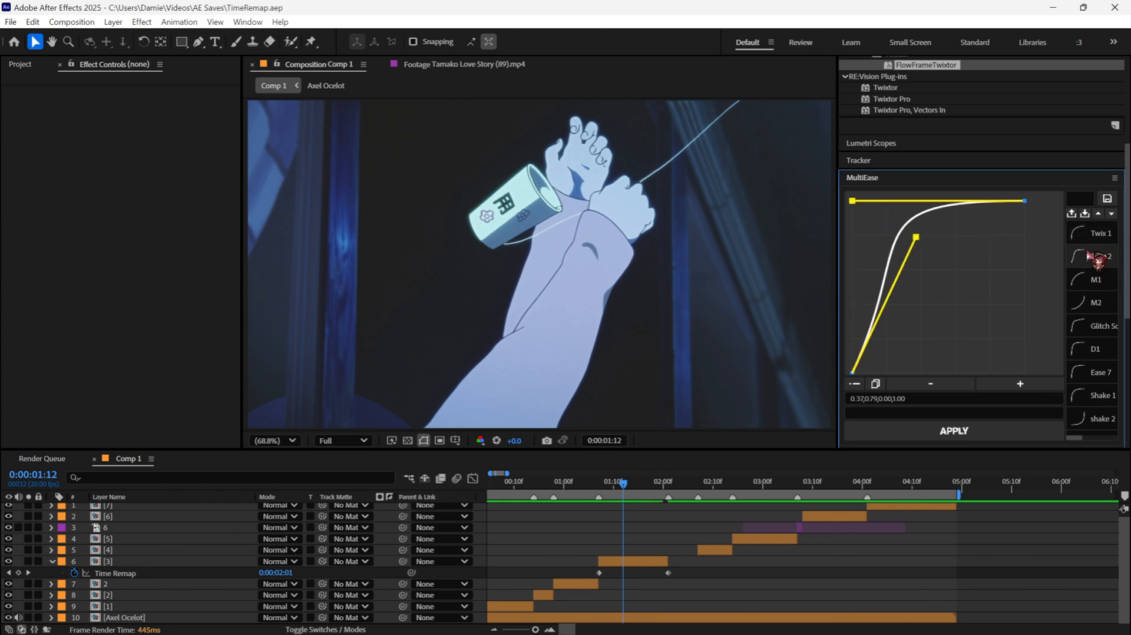
mouse_move(1092, 245)
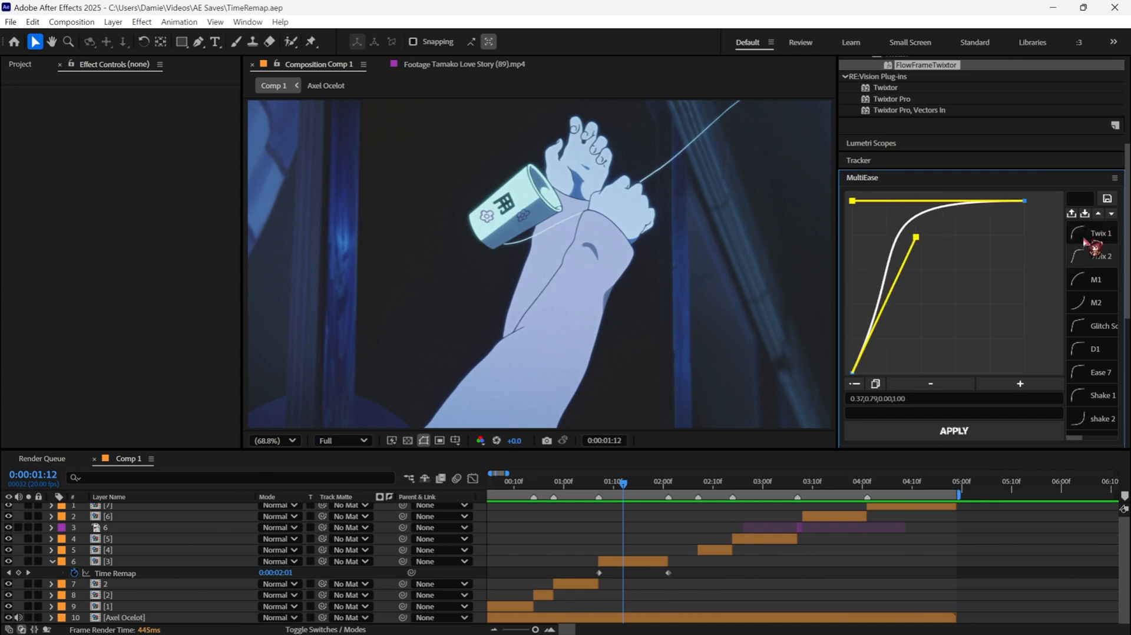
click(1097, 255)
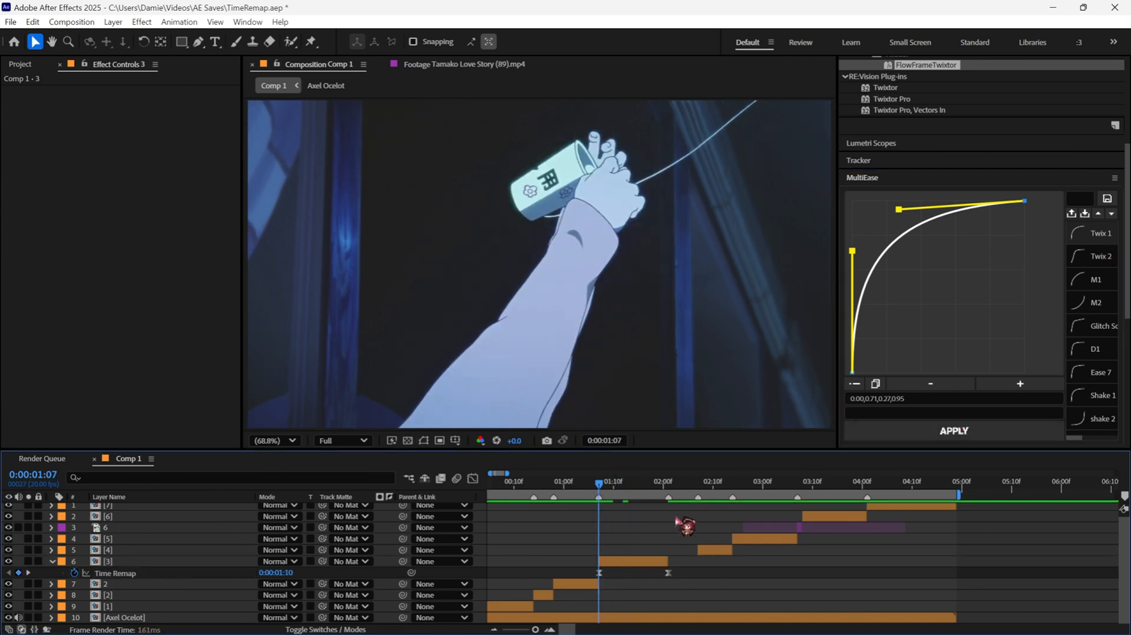
Select layer 6 in the timeline around the 3-second mark.
click(628, 481)
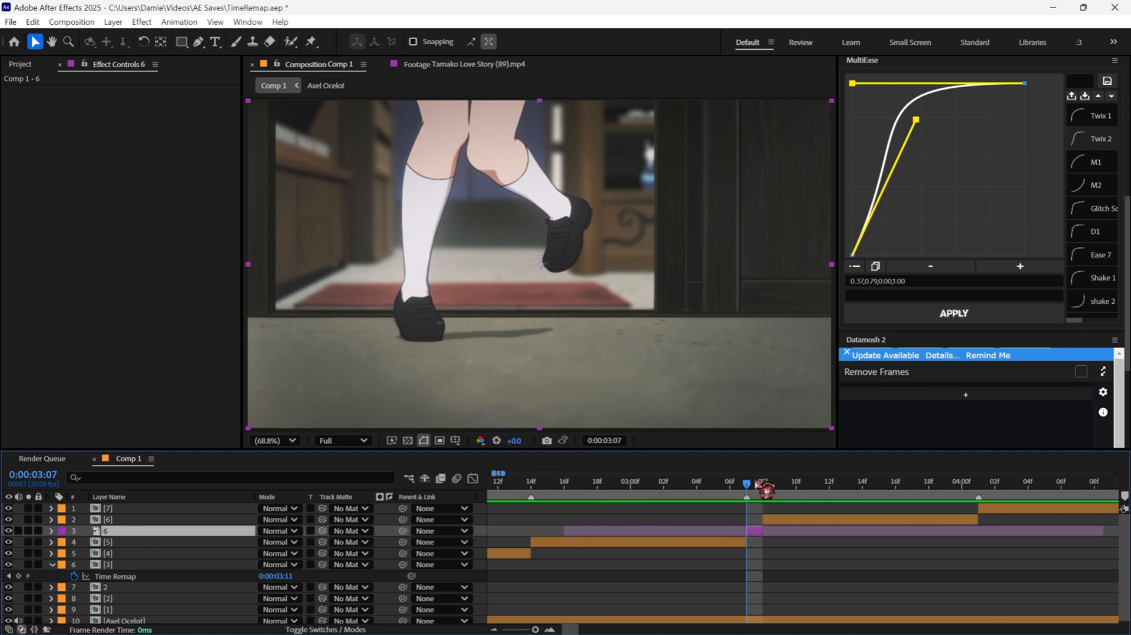
Select layer [6] and enable Time Remapping on it.
click(762, 487)
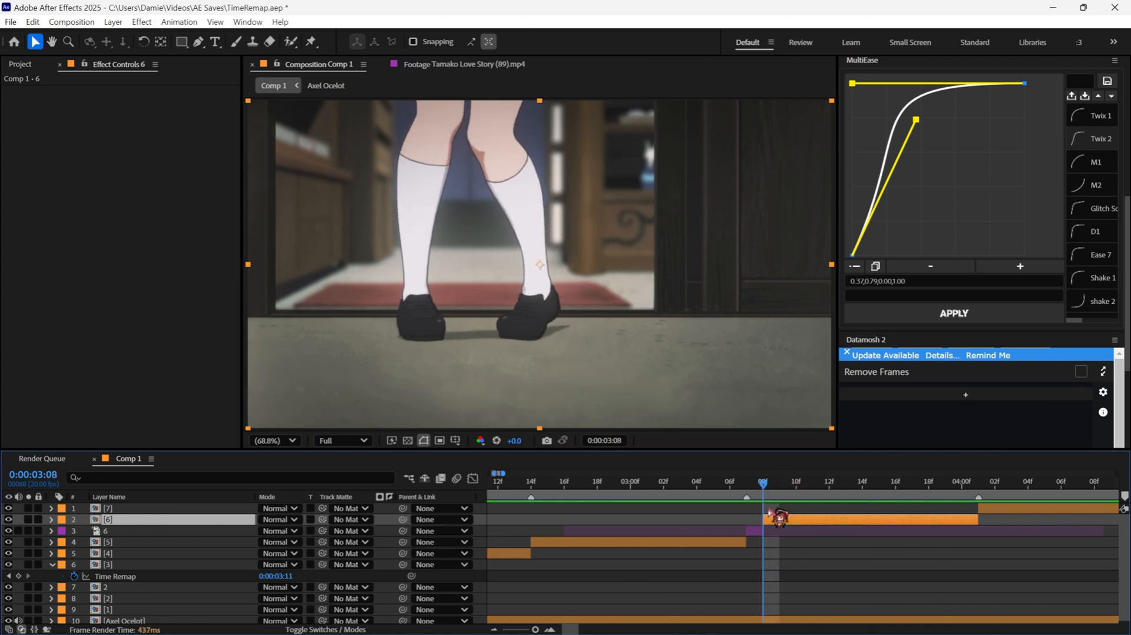
click(50, 520)
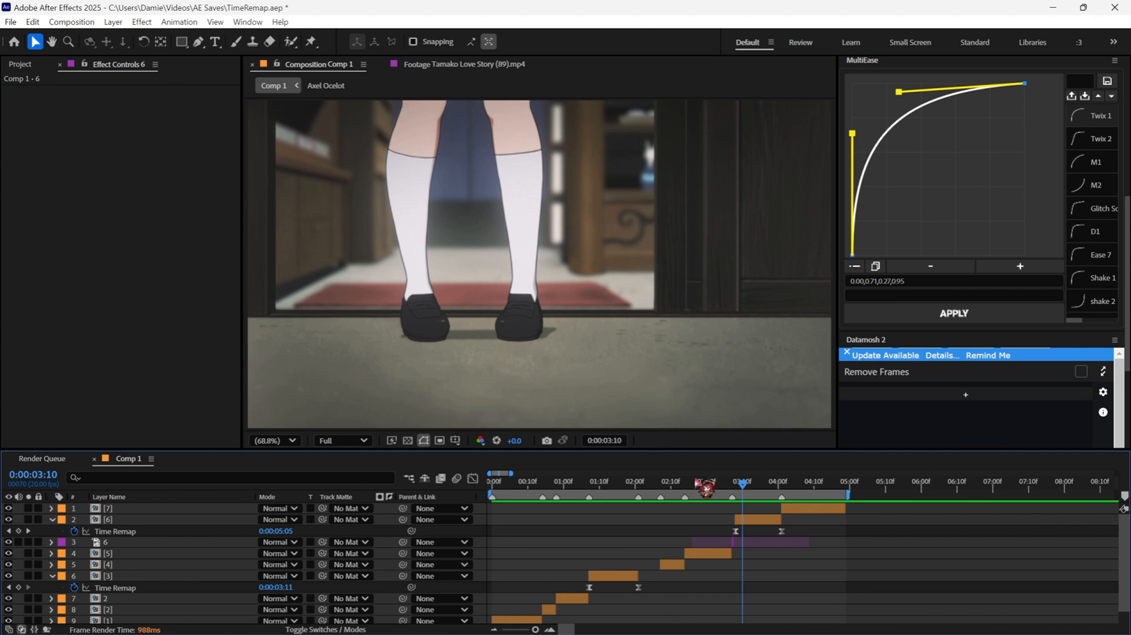
Select layer [2] in the timeline to time-remap it.
click(607, 482)
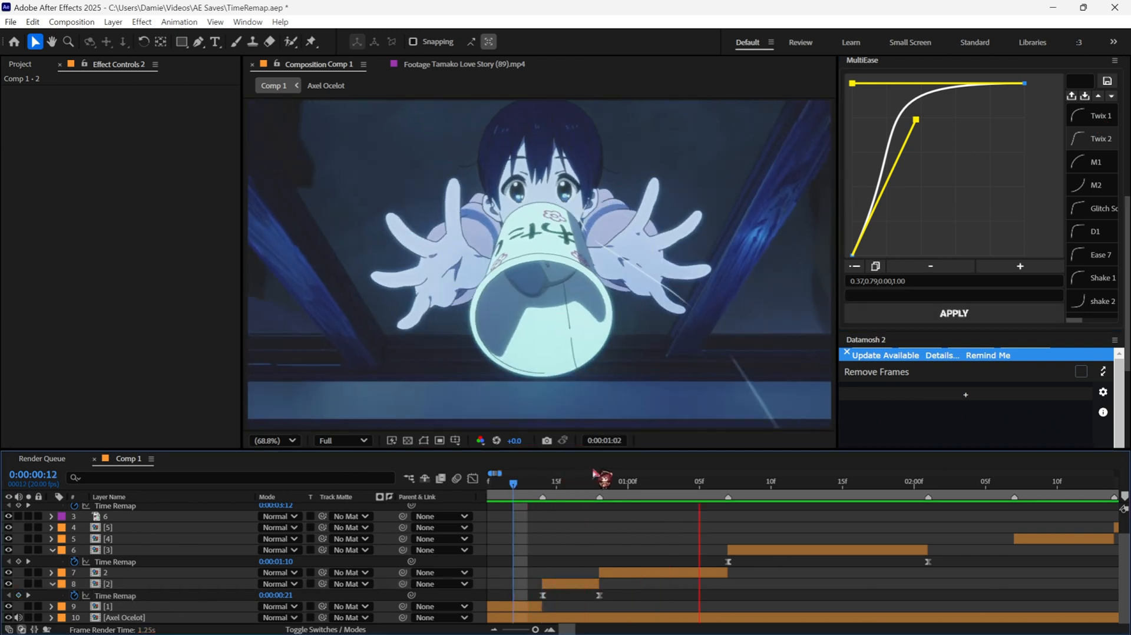
click(584, 482)
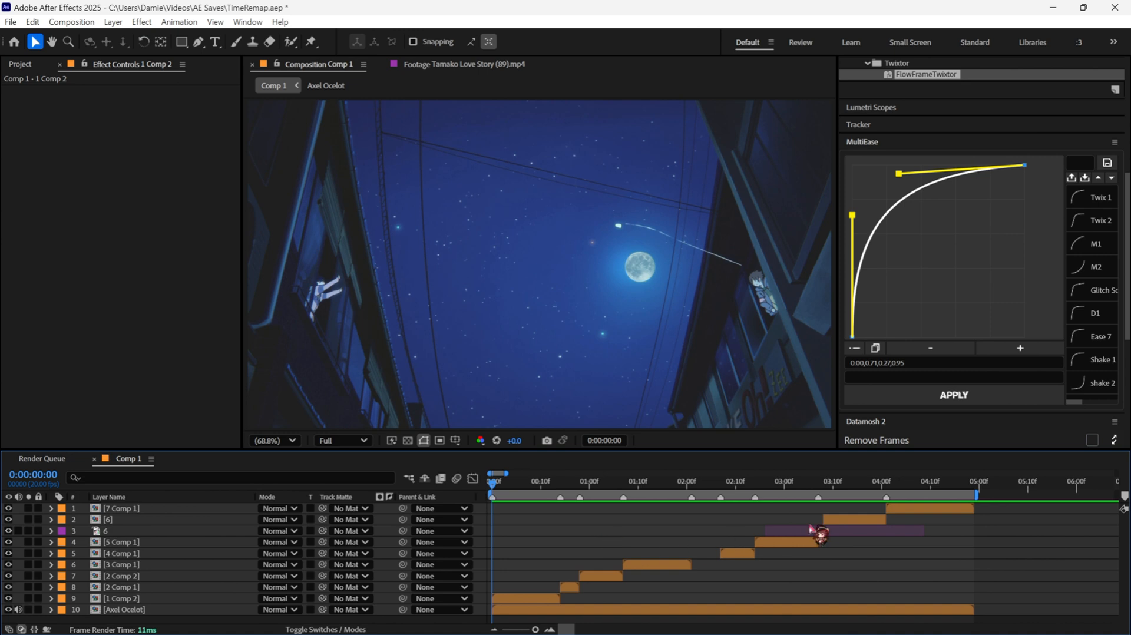
Pre-compose the clip 6 layers into Pre-comp 2 and check the frame near 3:06.
right_click(819, 530)
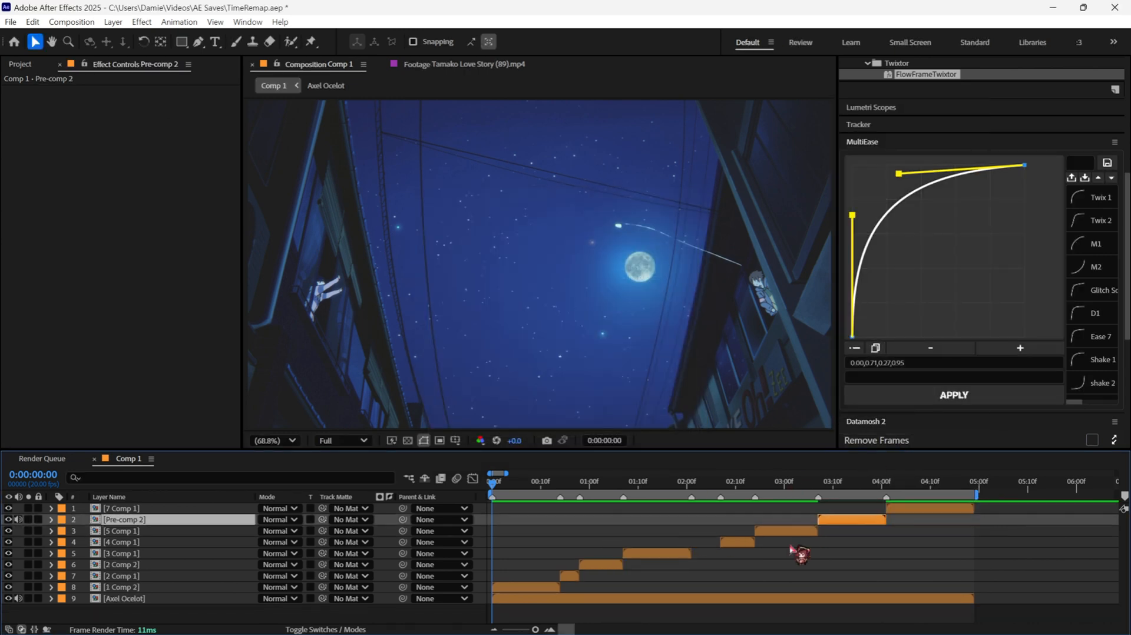
click(819, 482)
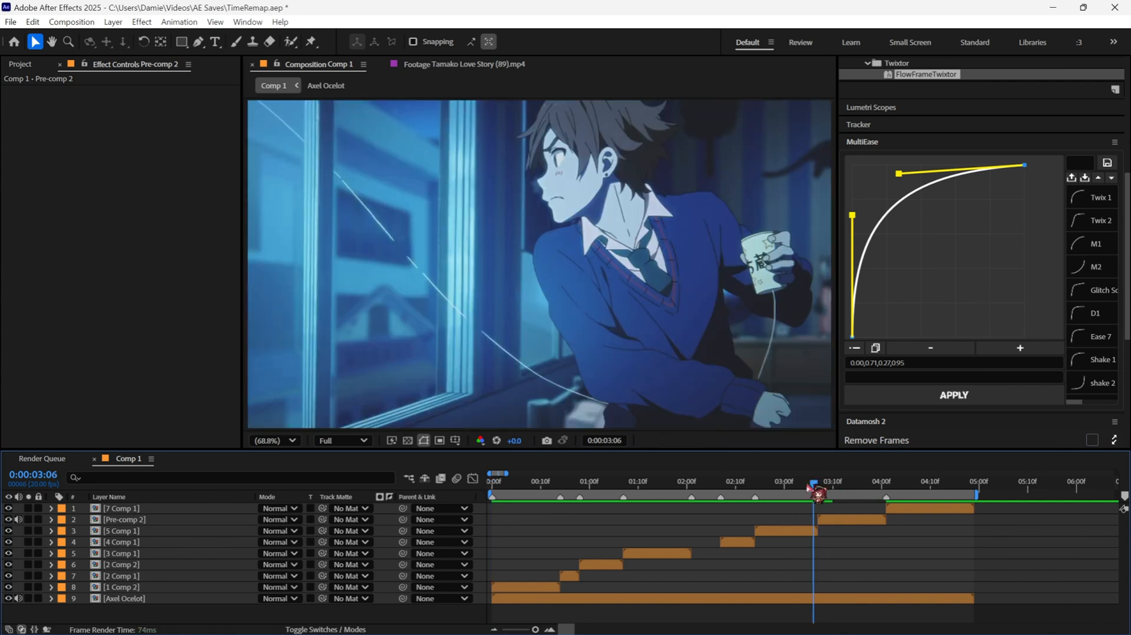
click(490, 482)
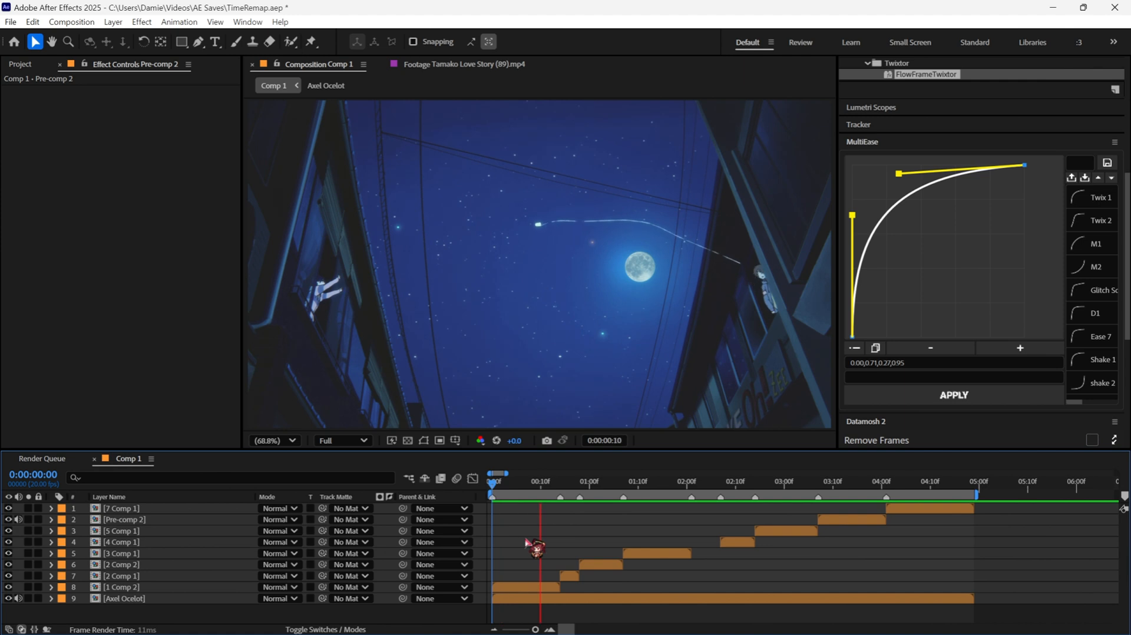
click(728, 481)
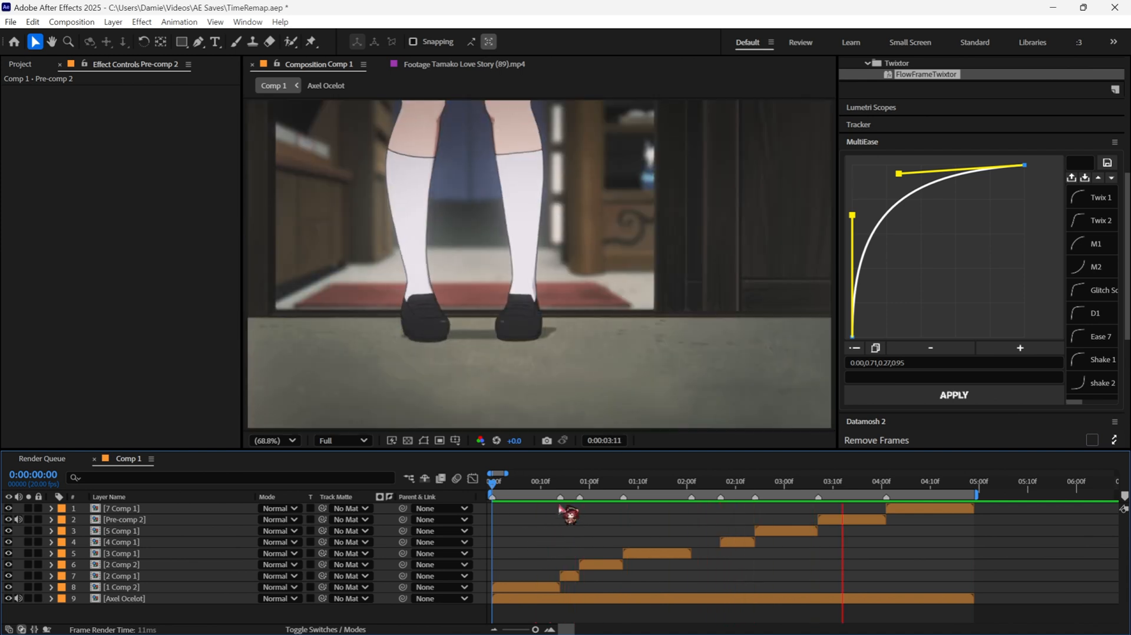
click(531, 482)
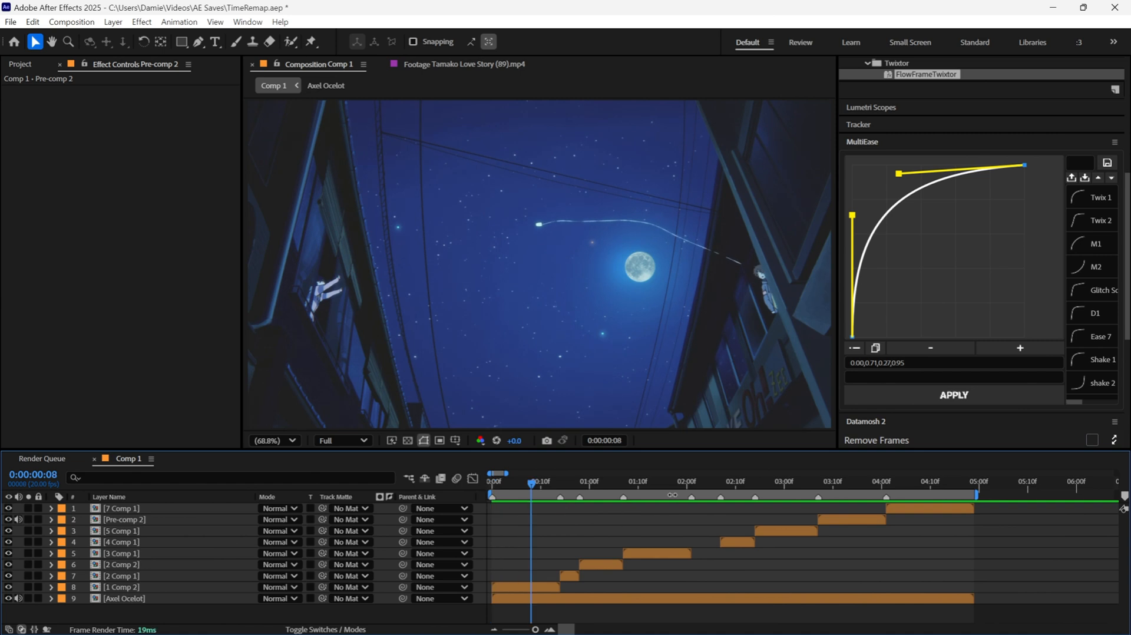
mouse_move(571, 531)
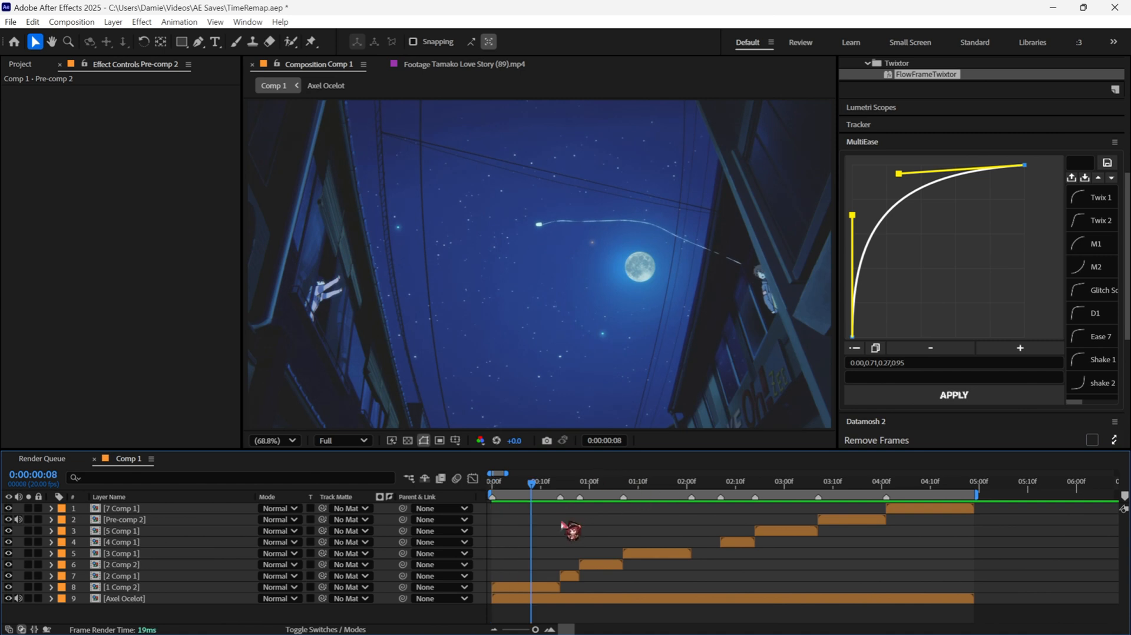
mouse_move(619, 531)
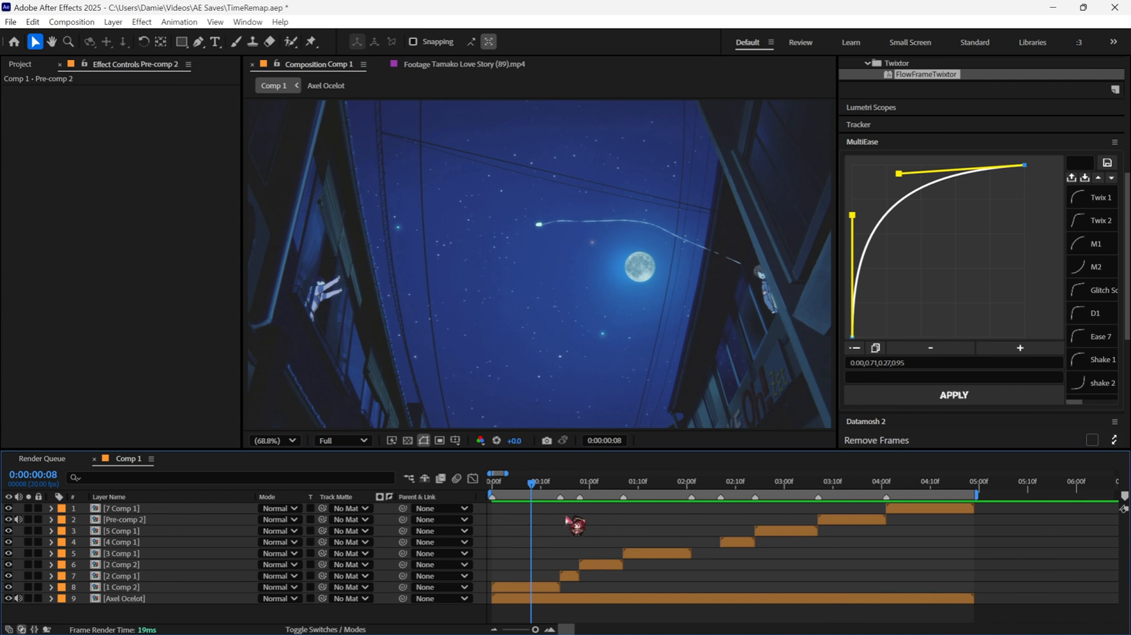
mouse_move(580, 531)
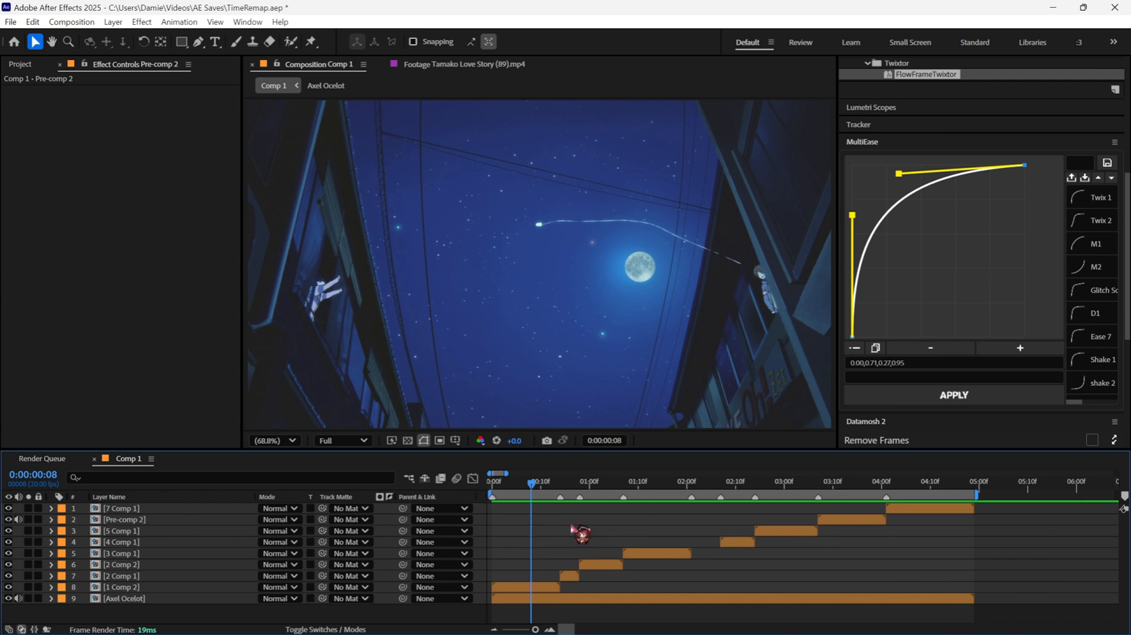
mouse_move(575, 535)
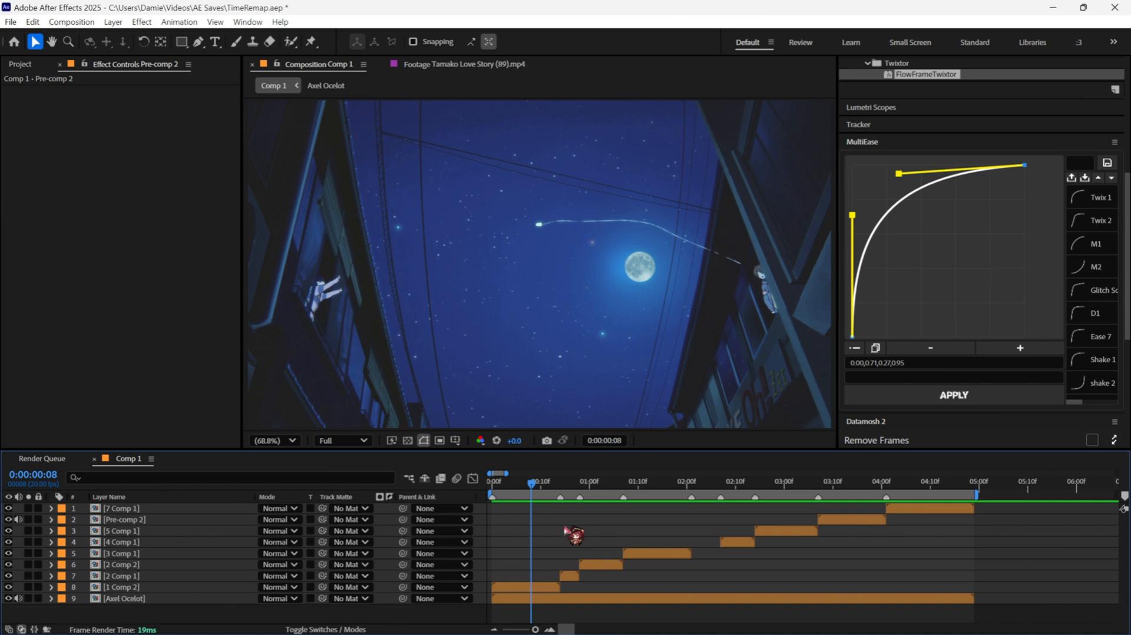